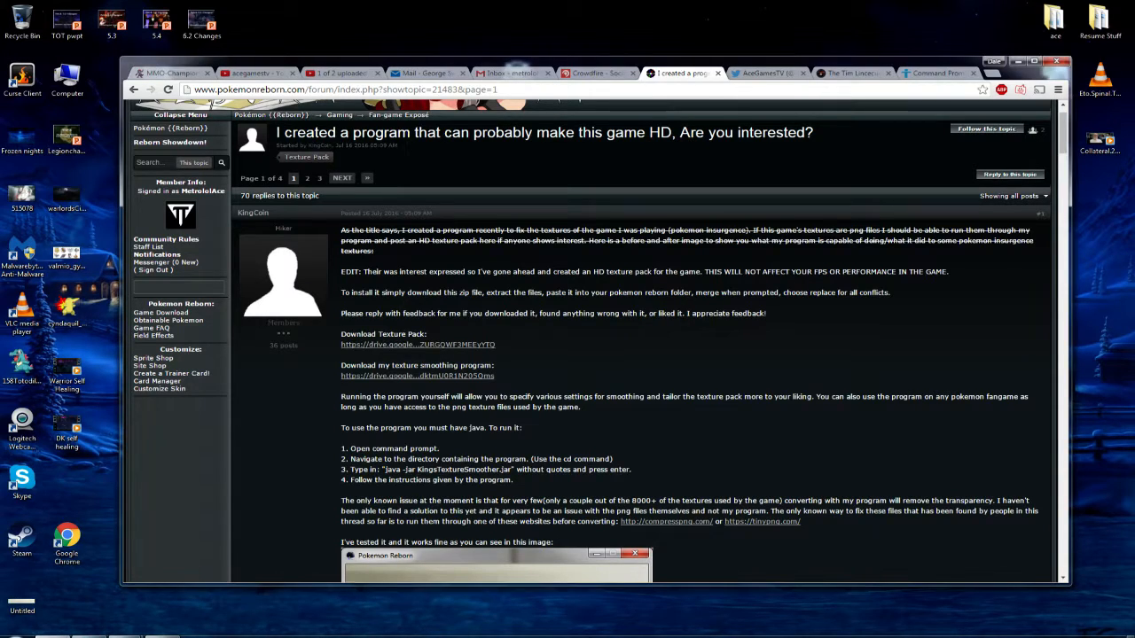
# - Review the thread's 'To run it' steps for the smoother, then bring up the Start menu
pyautogui.scroll(-3)
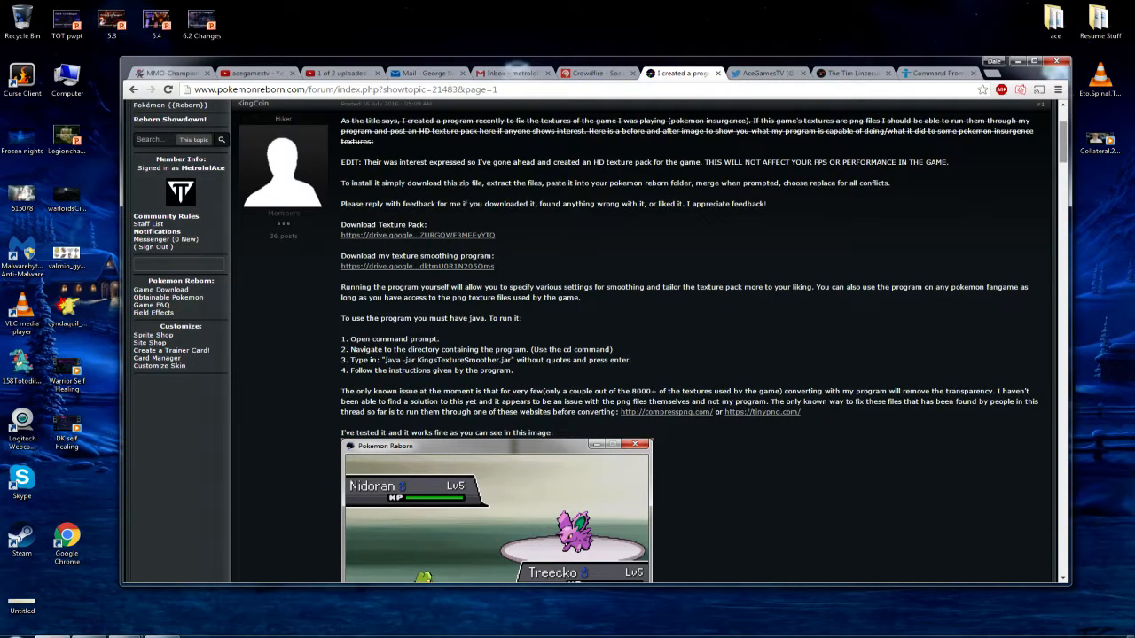
pyautogui.moveTo(340, 339); pyautogui.dragTo(635, 370)
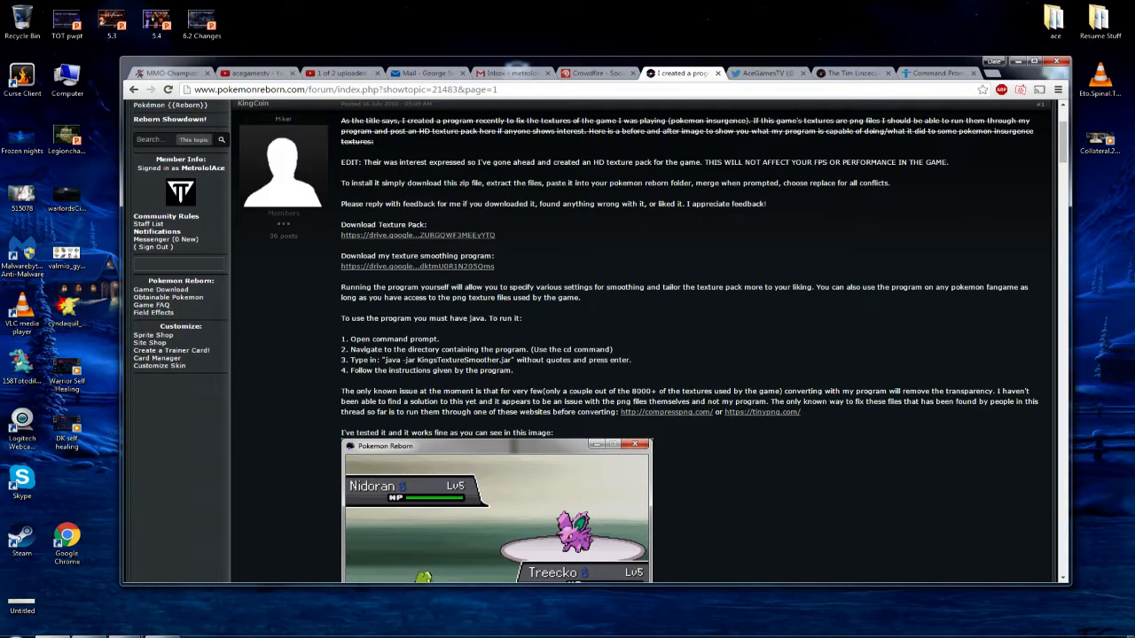
pyautogui.click(355, 89)
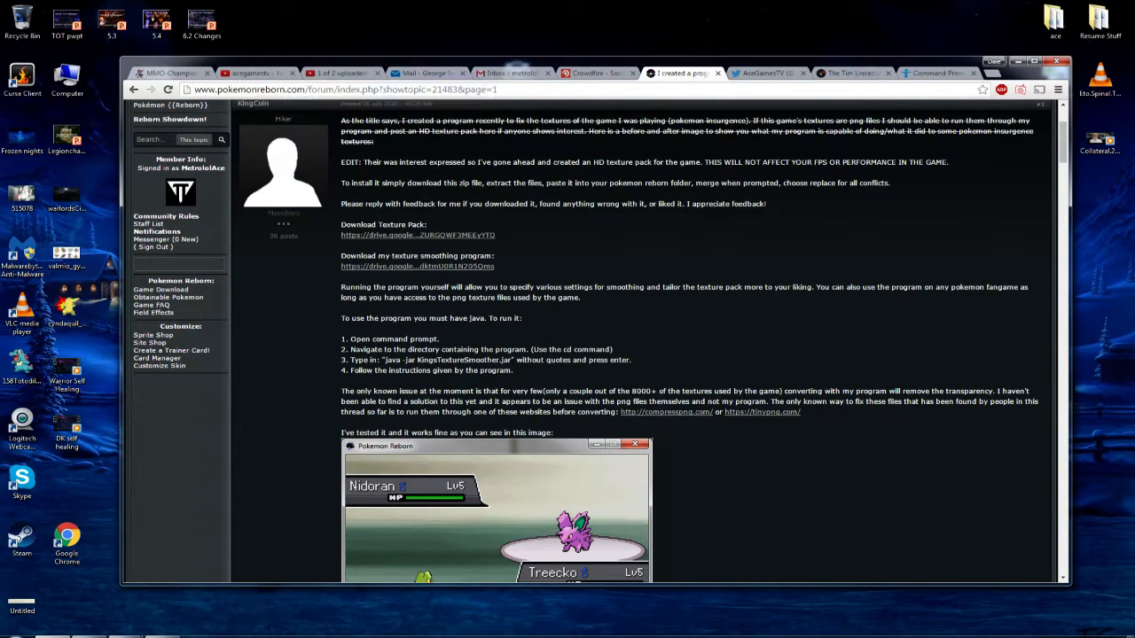
pyautogui.click(9, 635)
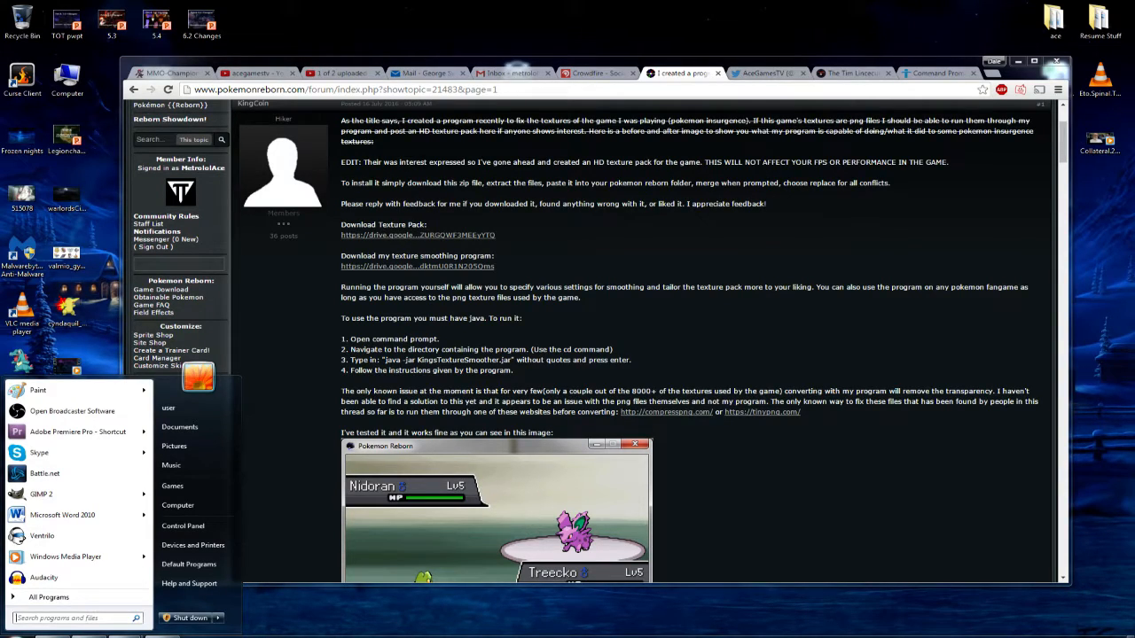
# - Search the Start menu for 'cmd' to find the command prompt
pyautogui.write('cmd')
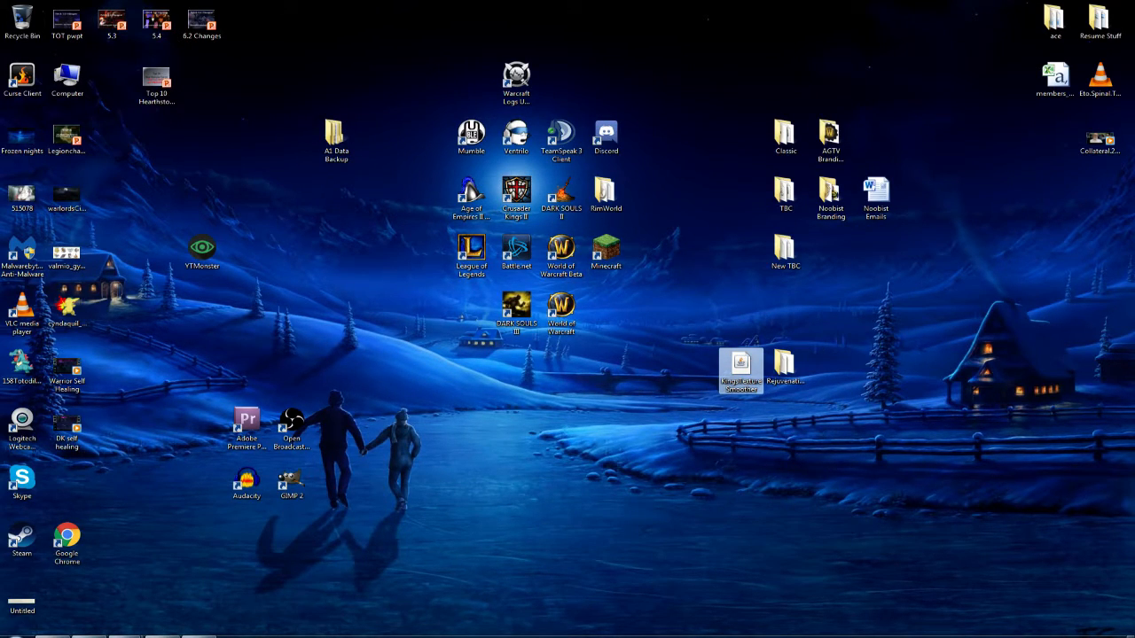
# - Browse the original battler sprites in Rejuvenation's Graphics > Battlers folder with Photo Viewer
pyautogui.doubleClick(784, 366)
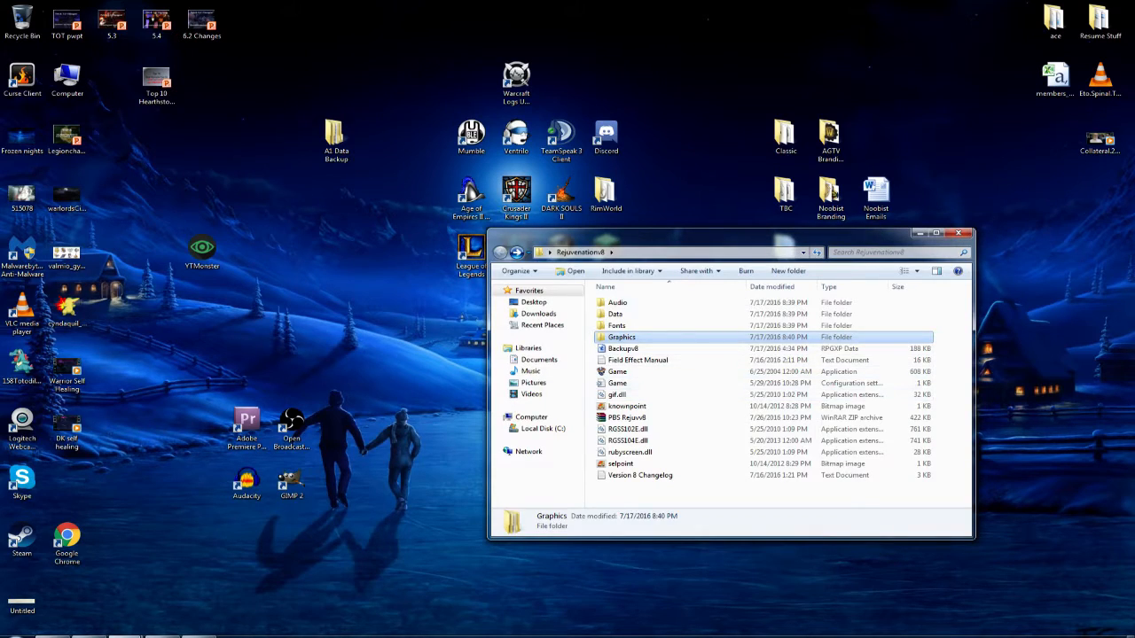
pyautogui.doubleClick(621, 337)
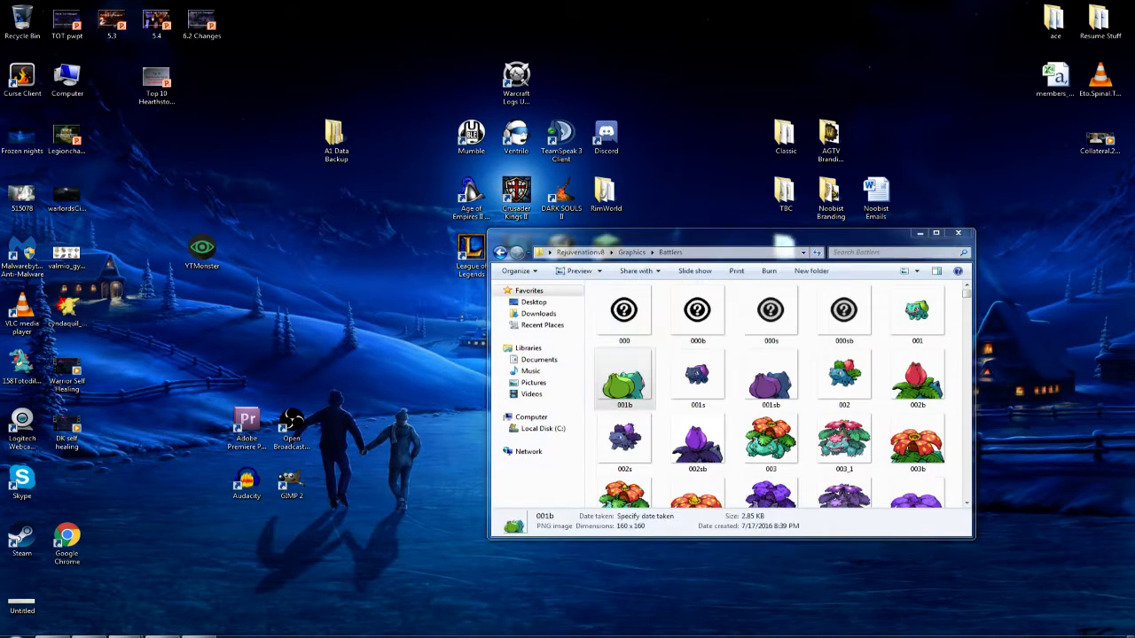
pyautogui.doubleClick(917, 373)
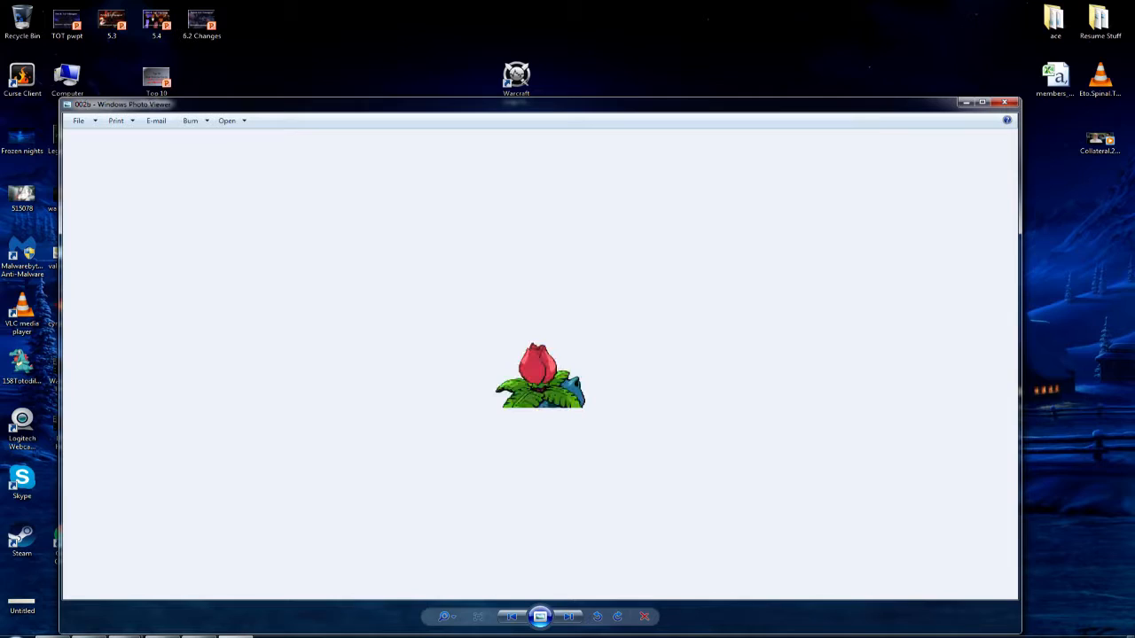
pyautogui.click(568, 617)
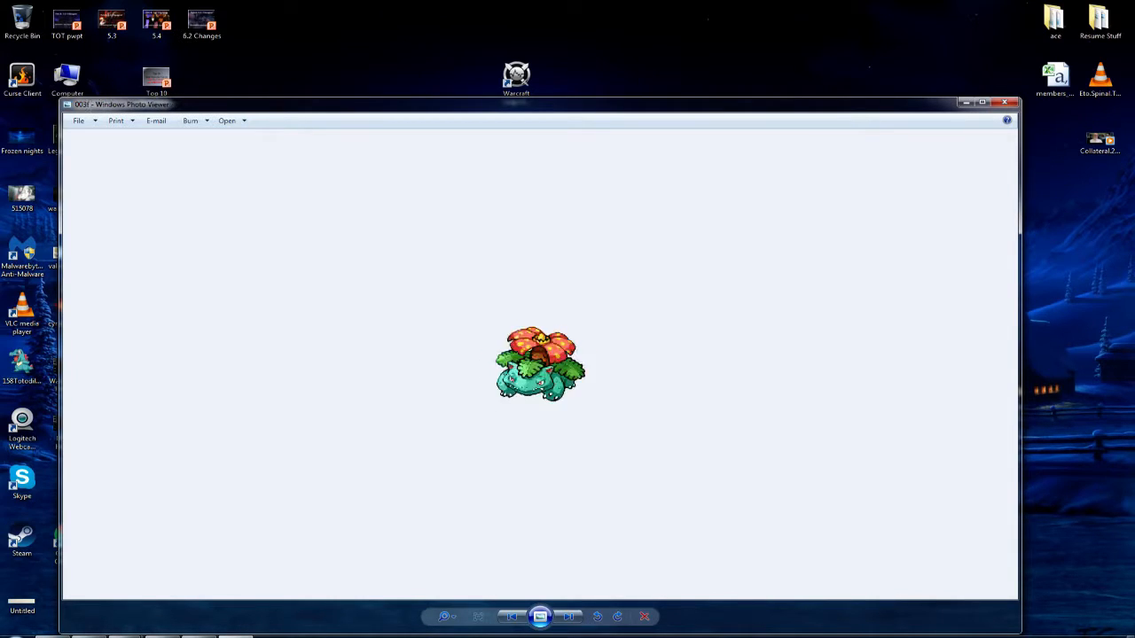
pyautogui.click(568, 618)
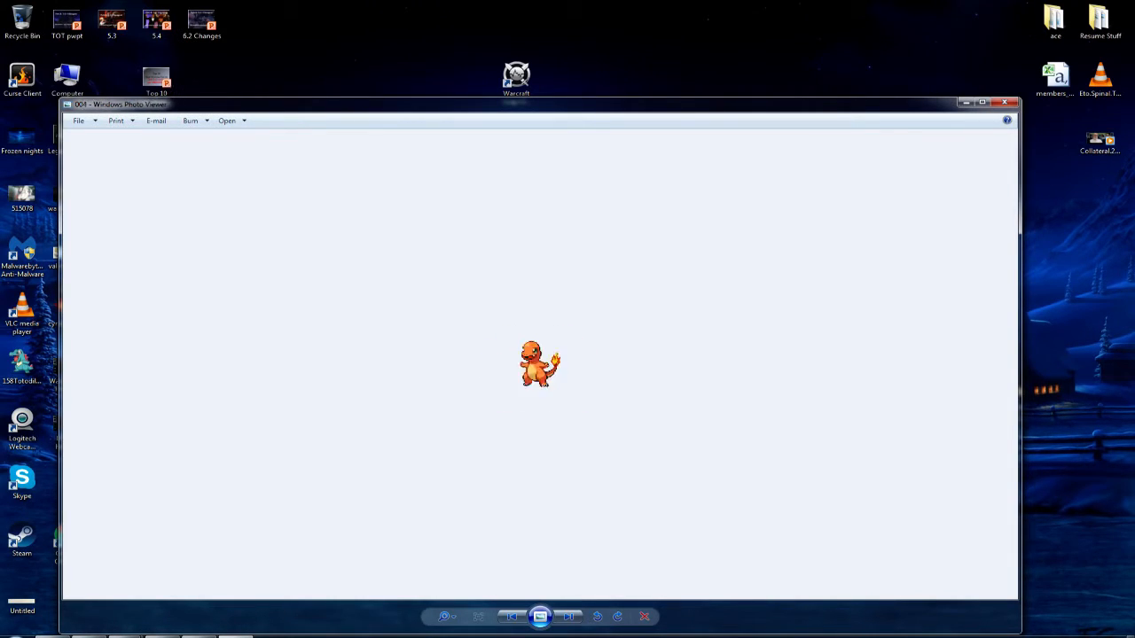
pyautogui.click(568, 617)
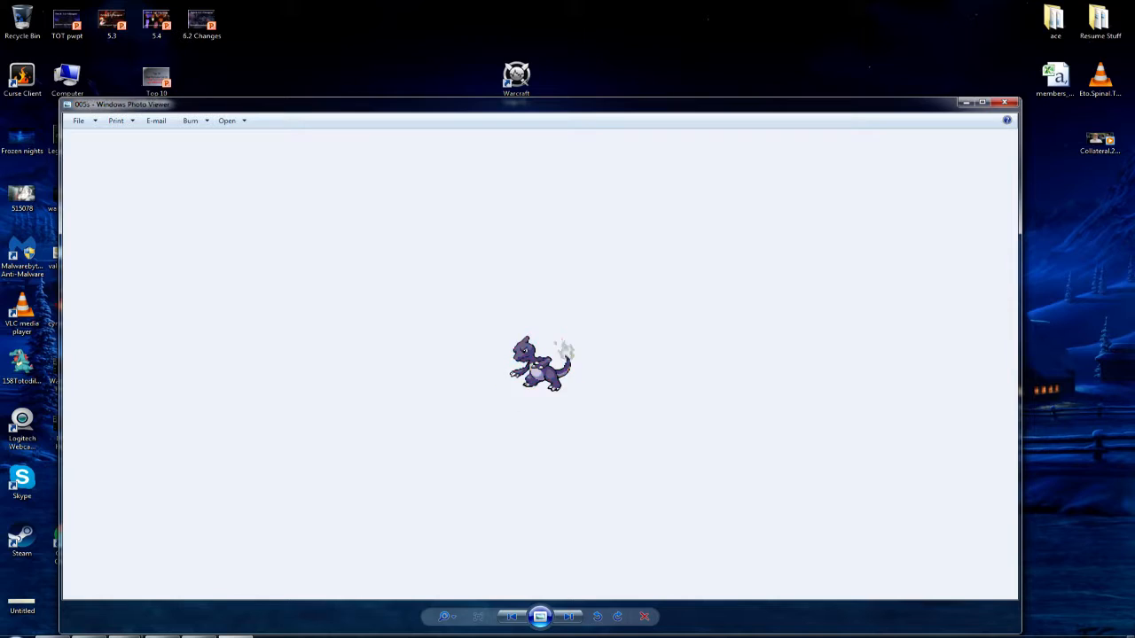
pyautogui.click(568, 617)
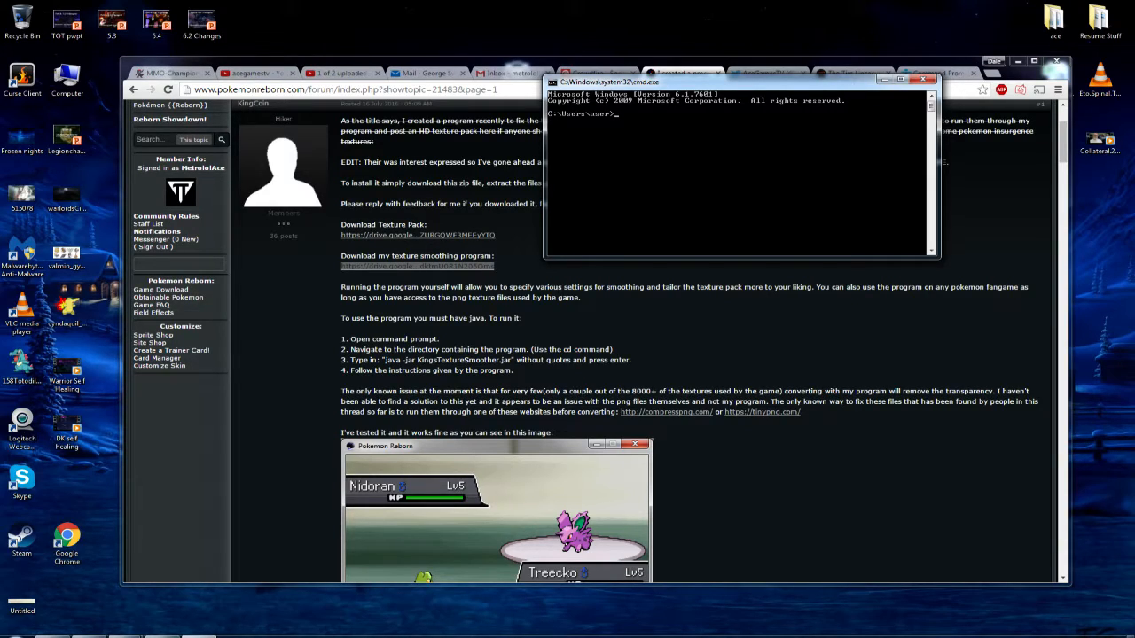
# - Change to the Desktop folder and run java -jar kingstexturesmoother.jar
pyautogui.write('cd desk')
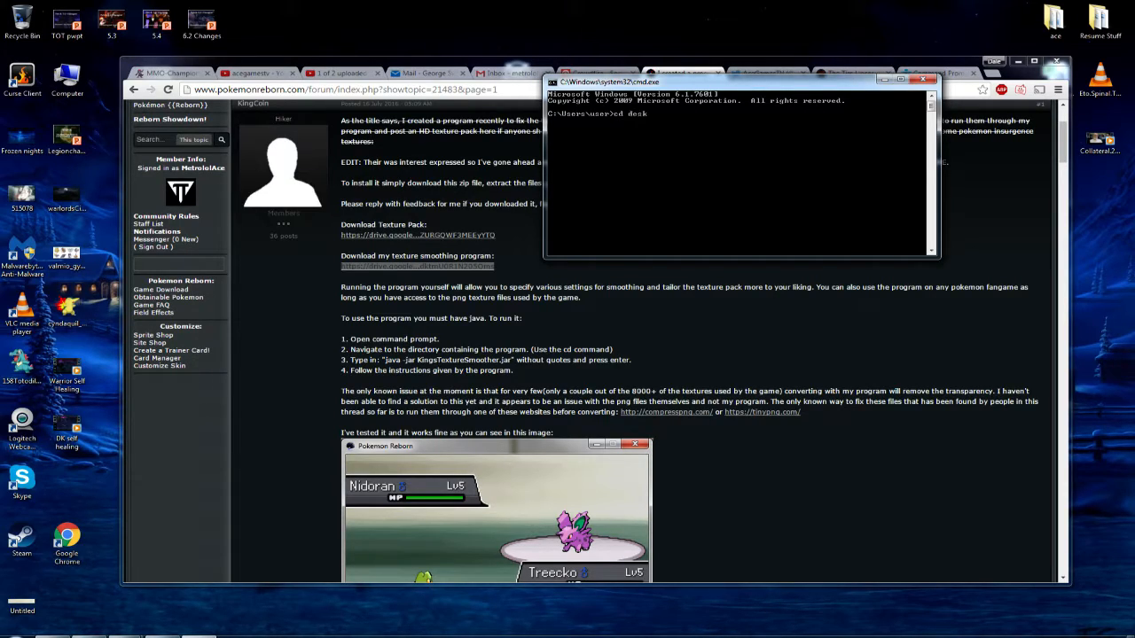
pyautogui.press('Return')
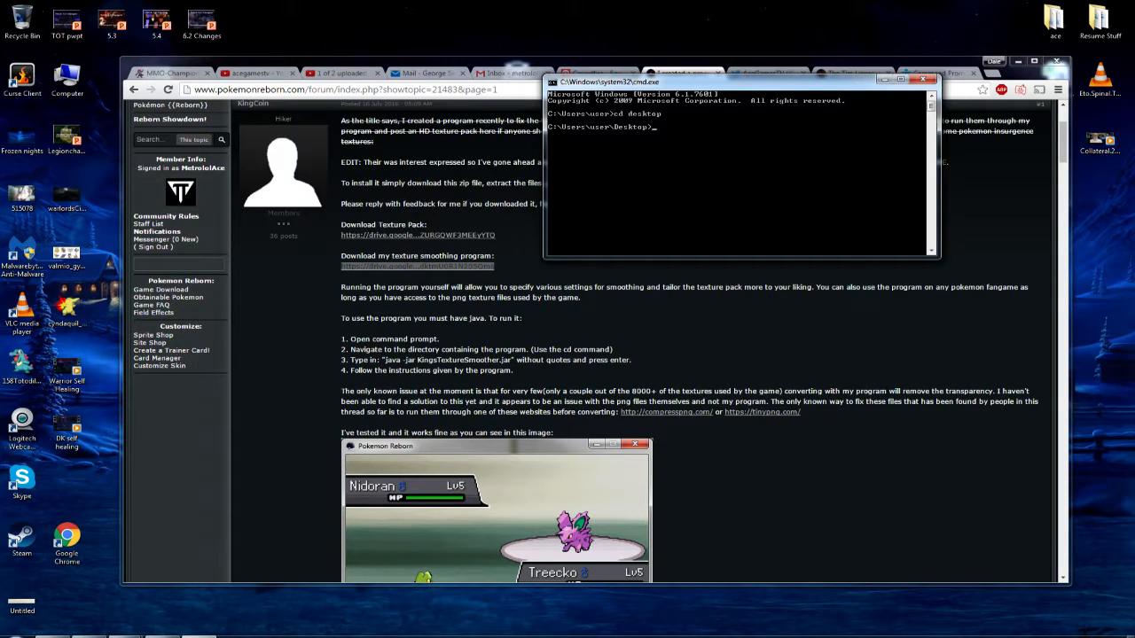
pyautogui.write('java -jar')
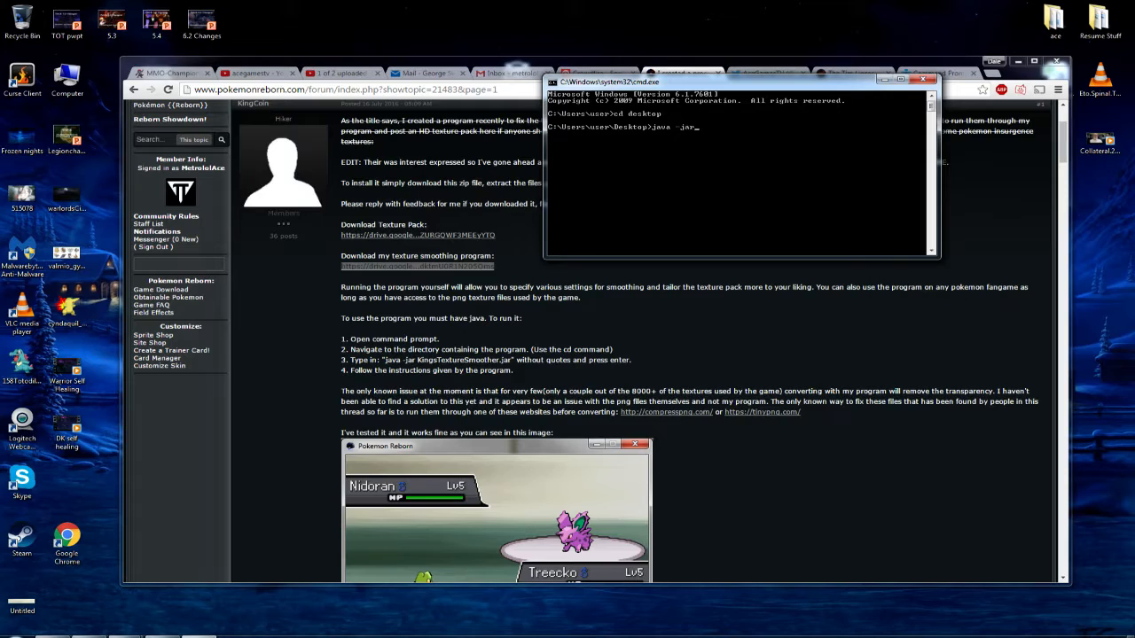
pyautogui.write('k')
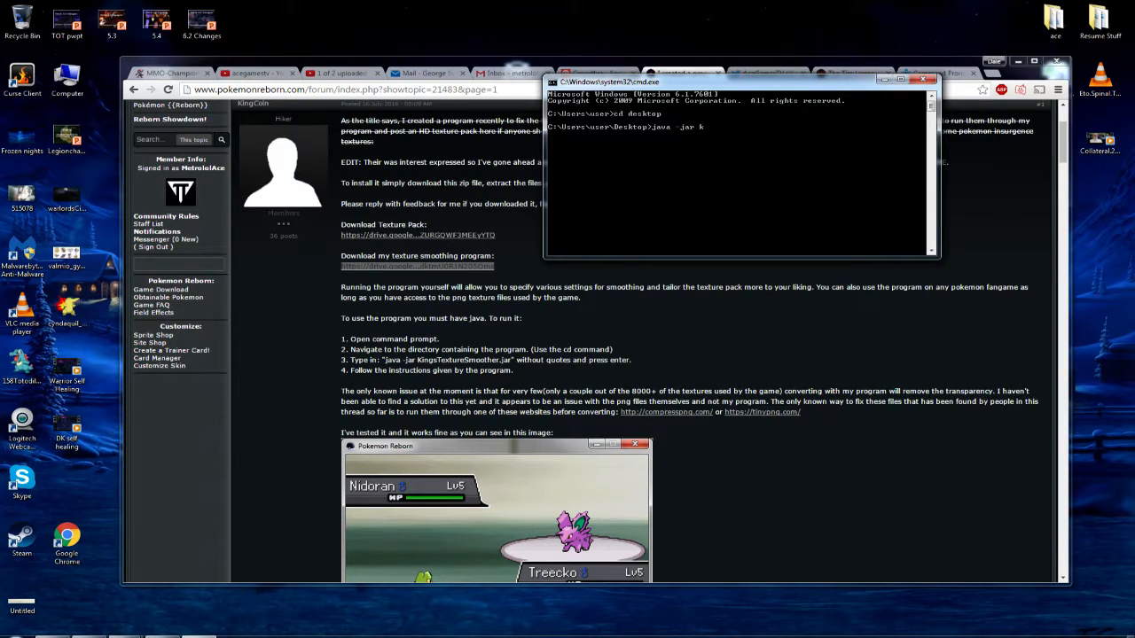
pyautogui.write('ingstexturesmoother.jar')
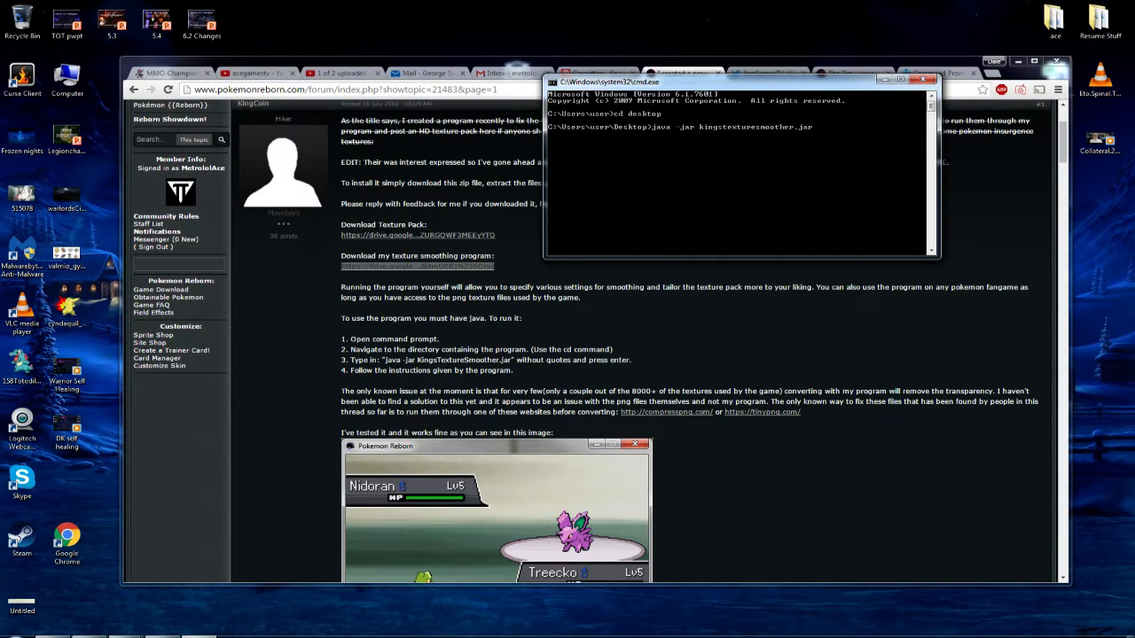
pyautogui.press('Return')
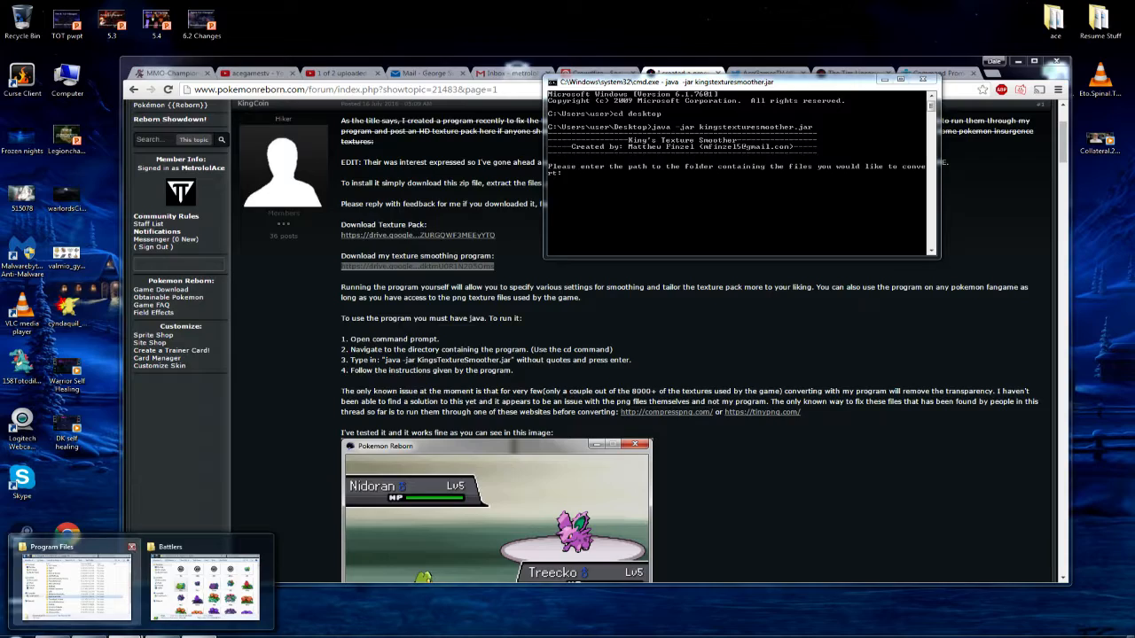
# - Give the smoother "C:\Program Files\RejuvenationV71" as the folder to convert
pyautogui.click(74, 586)
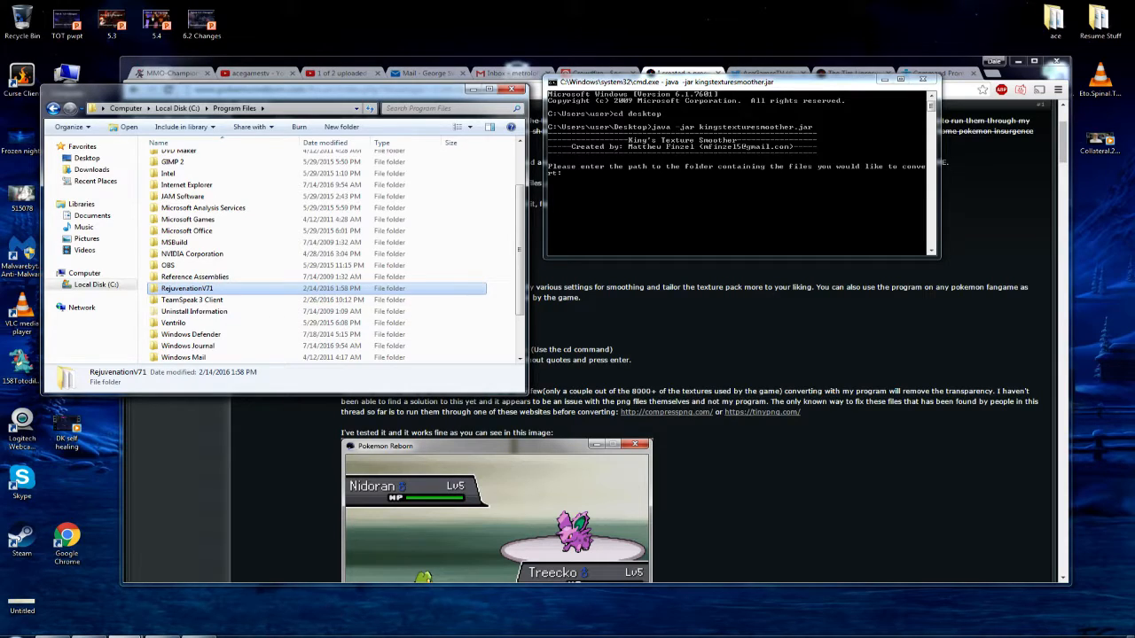
pyautogui.moveTo(188, 287)
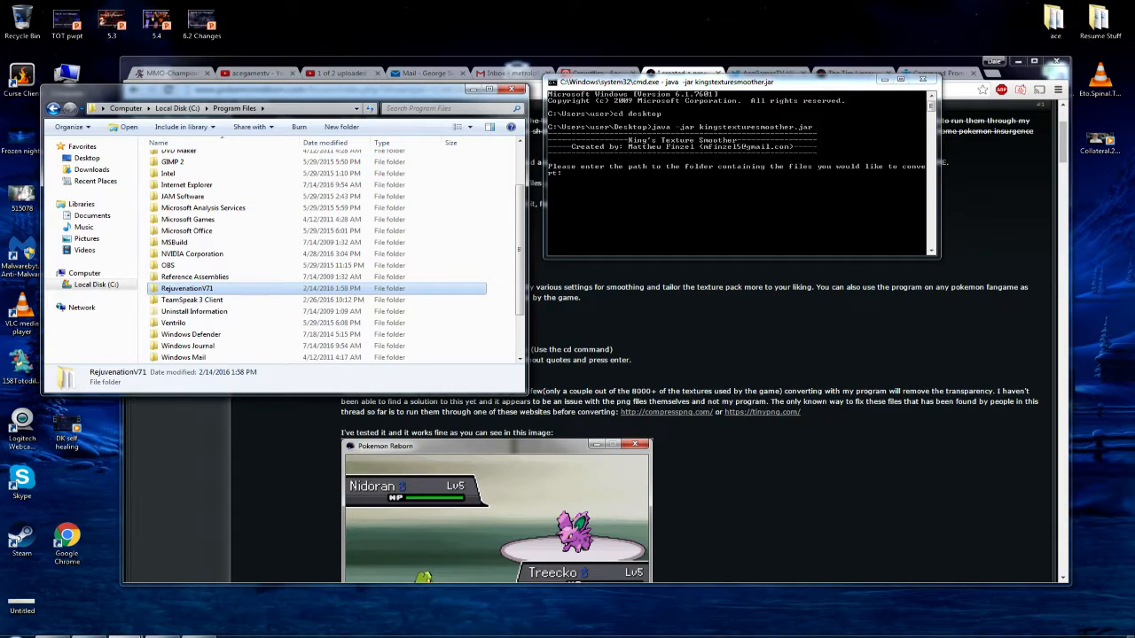
pyautogui.write('"C:\\Program Files\\RejuvenationV71"')
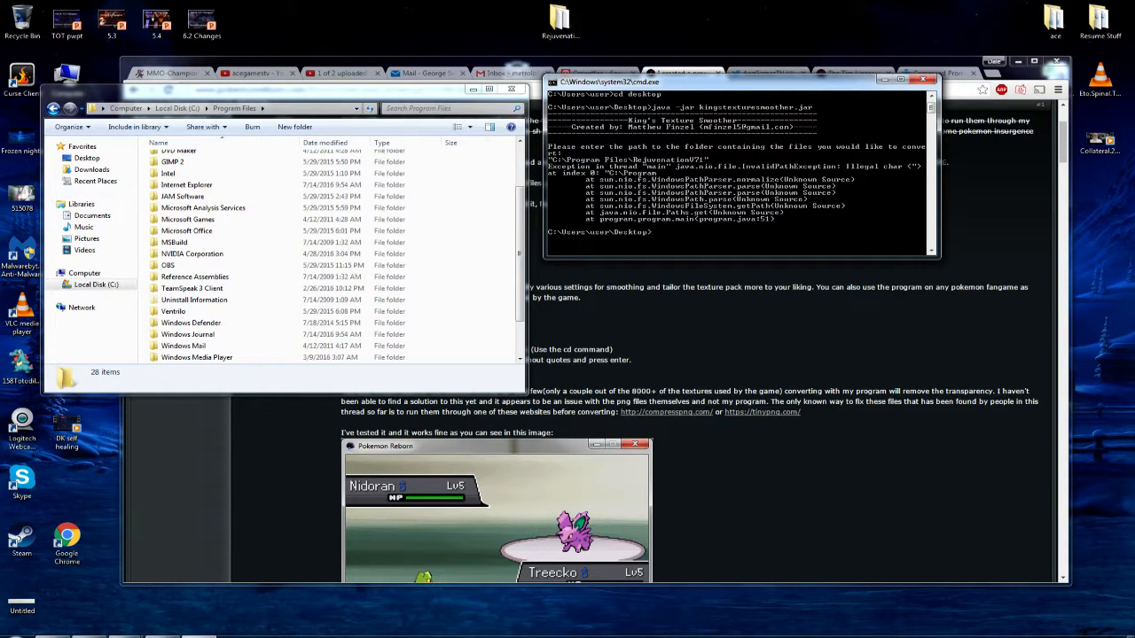
# - Relaunch kingstexturesmoother.jar and give it C:\Users\user\Desktop\RejuvenationV71 as the source folder
pyautogui.write('java -jar')
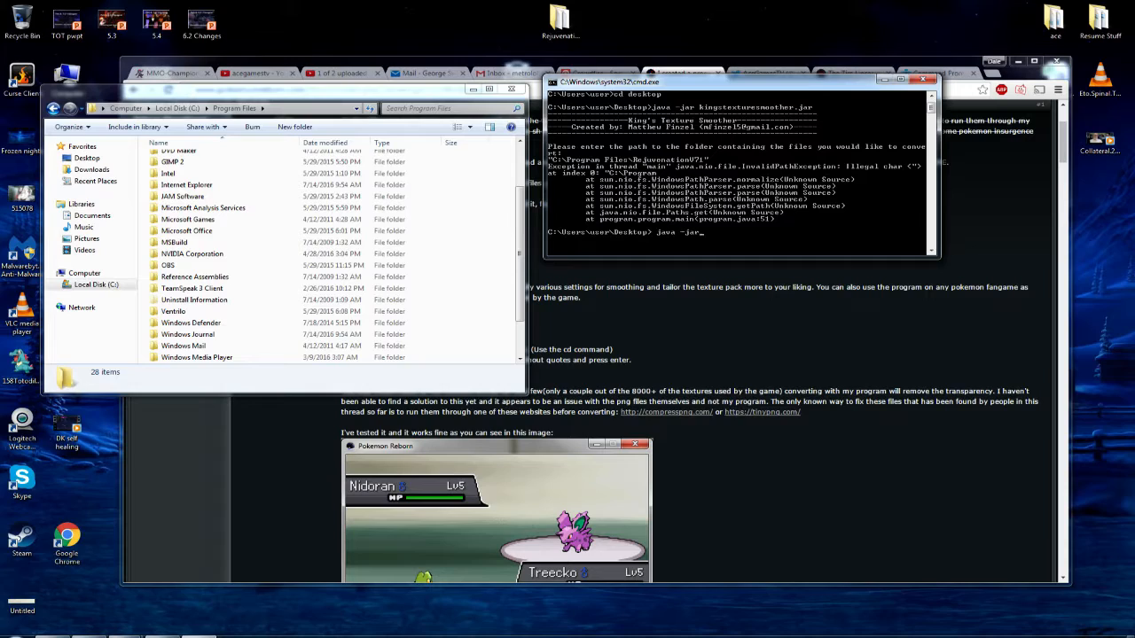
pyautogui.write('kingstextur')
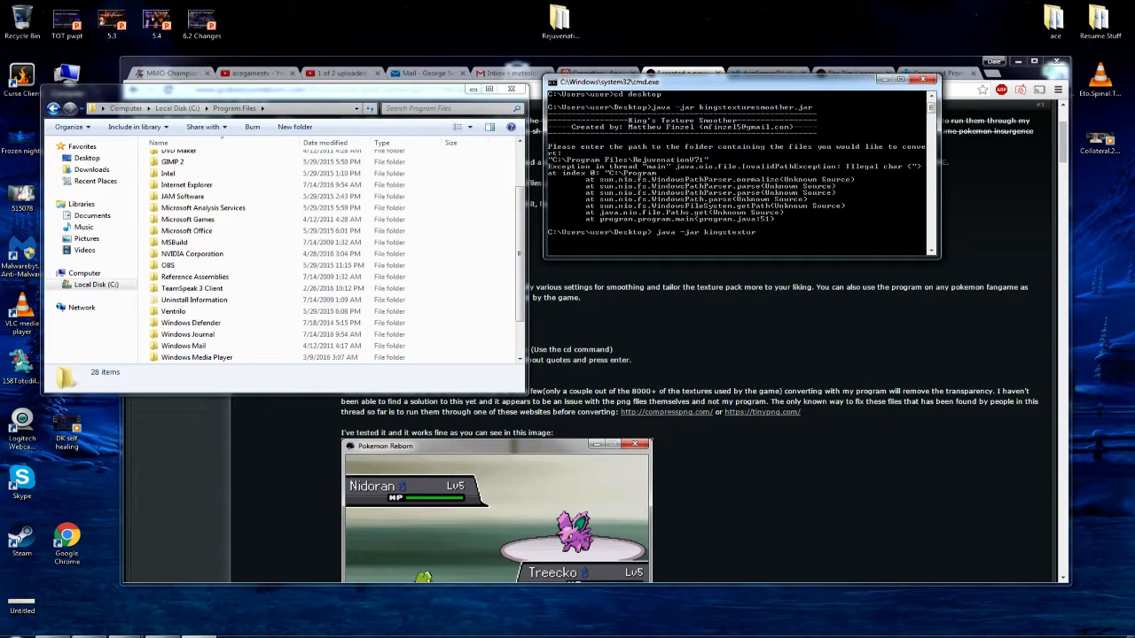
pyautogui.write('esmoother.jar')
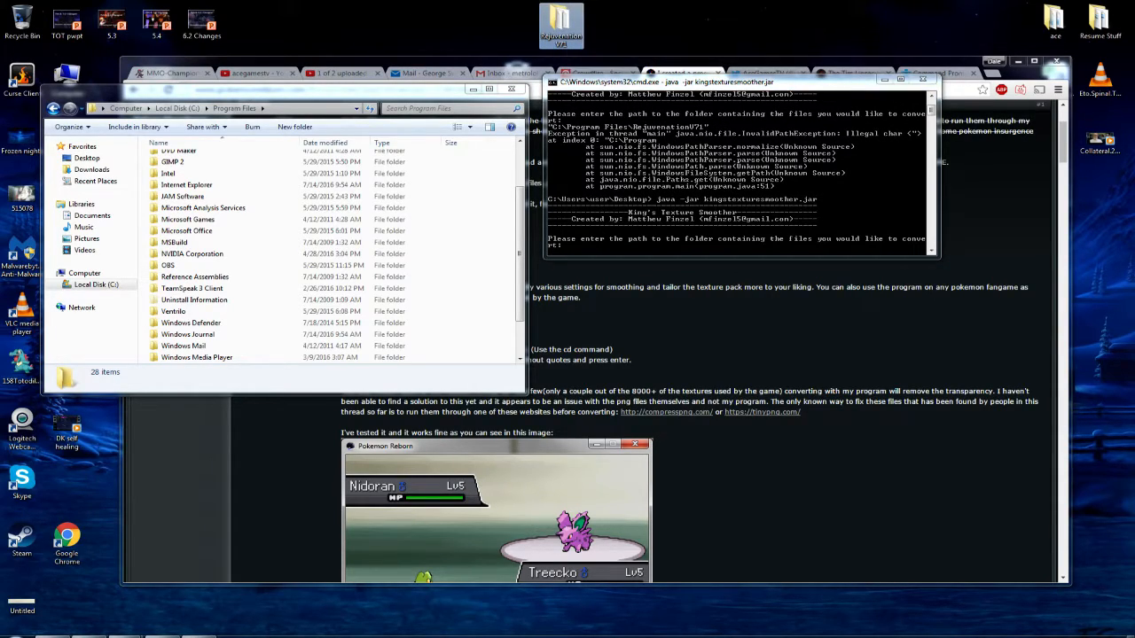
pyautogui.write('C:\\Users\\user\\Desktop\\RejuvenationV71')
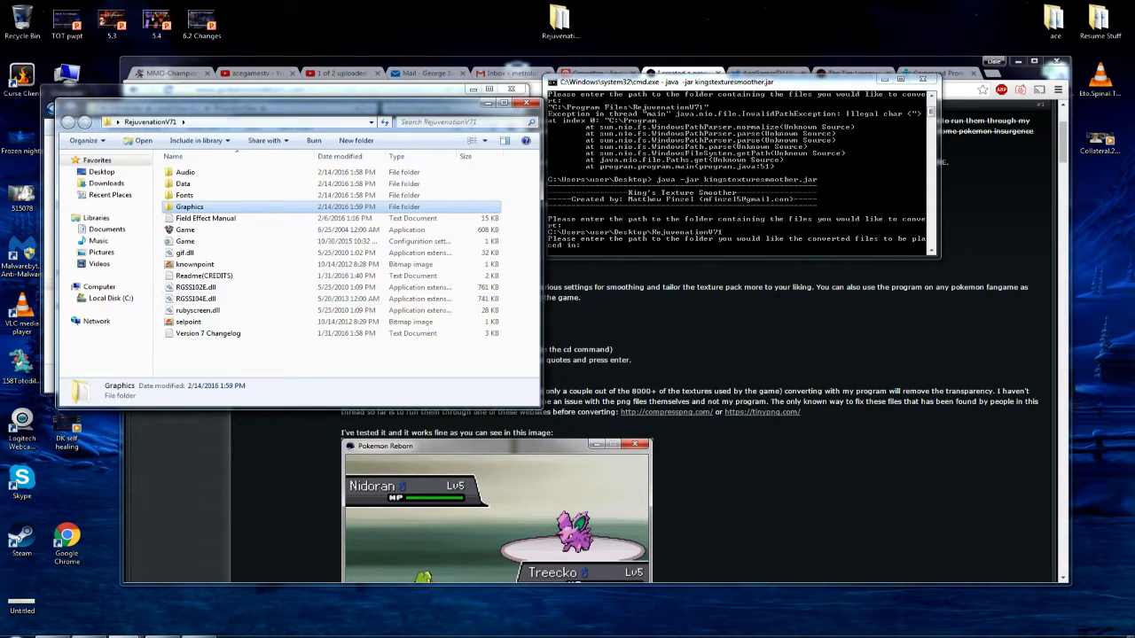
# - Set the output folder from the game folder and answer y to diagonal edge blending
pyautogui.click(185, 195)
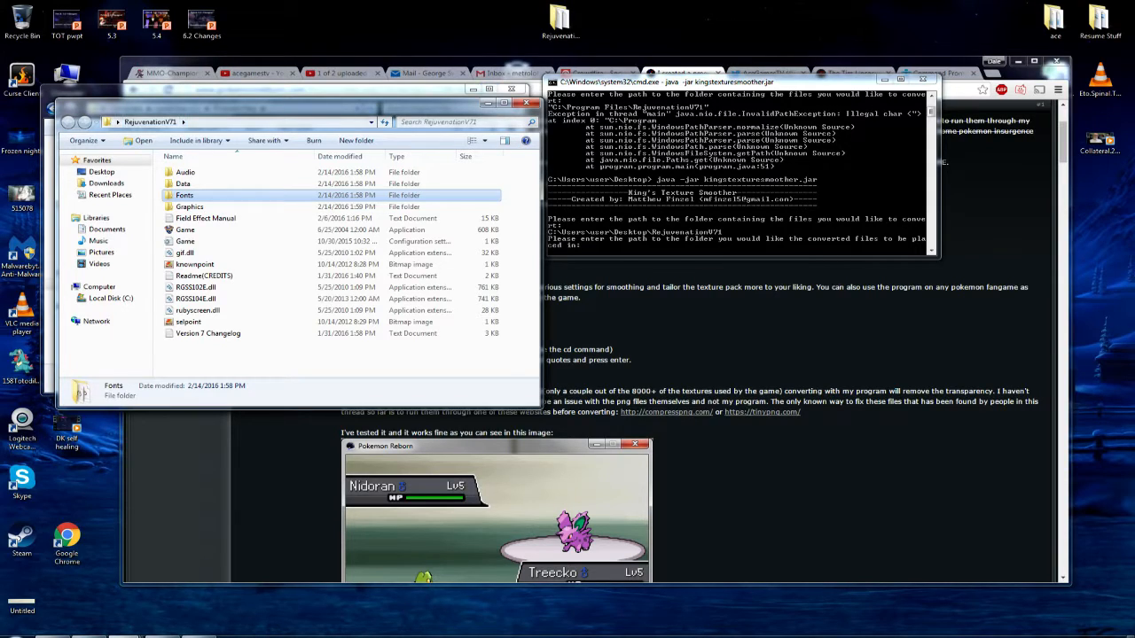
pyautogui.doubleClick(184, 194)
pyautogui.write('C:\\Users\\user\\Desktop\\RejuvenationV71')
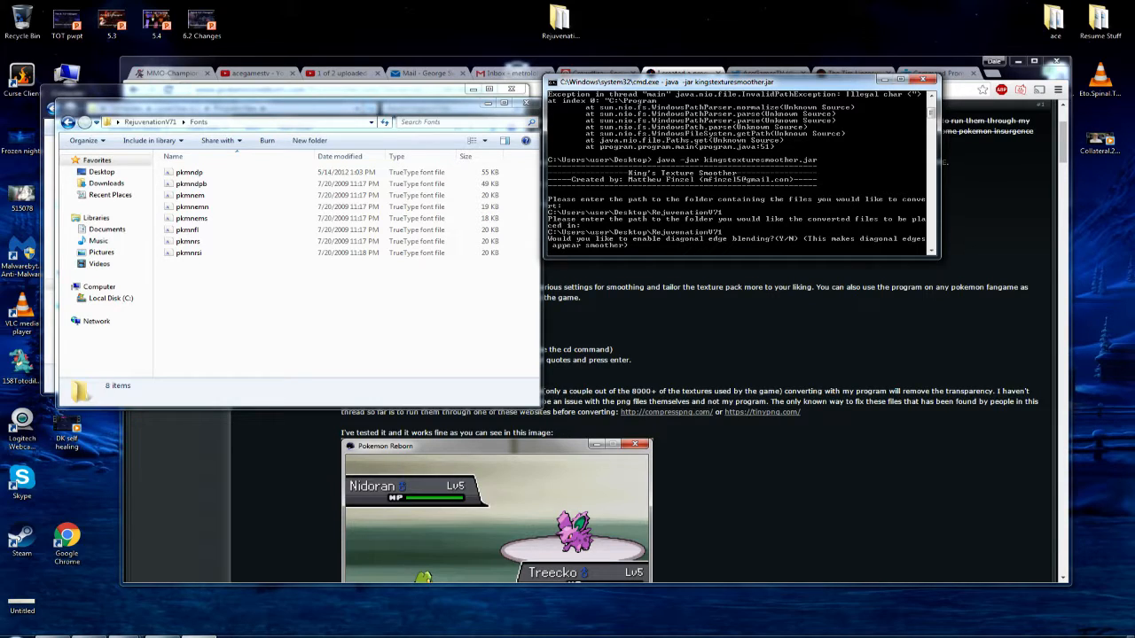
pyautogui.write('y')
pyautogui.write('n')
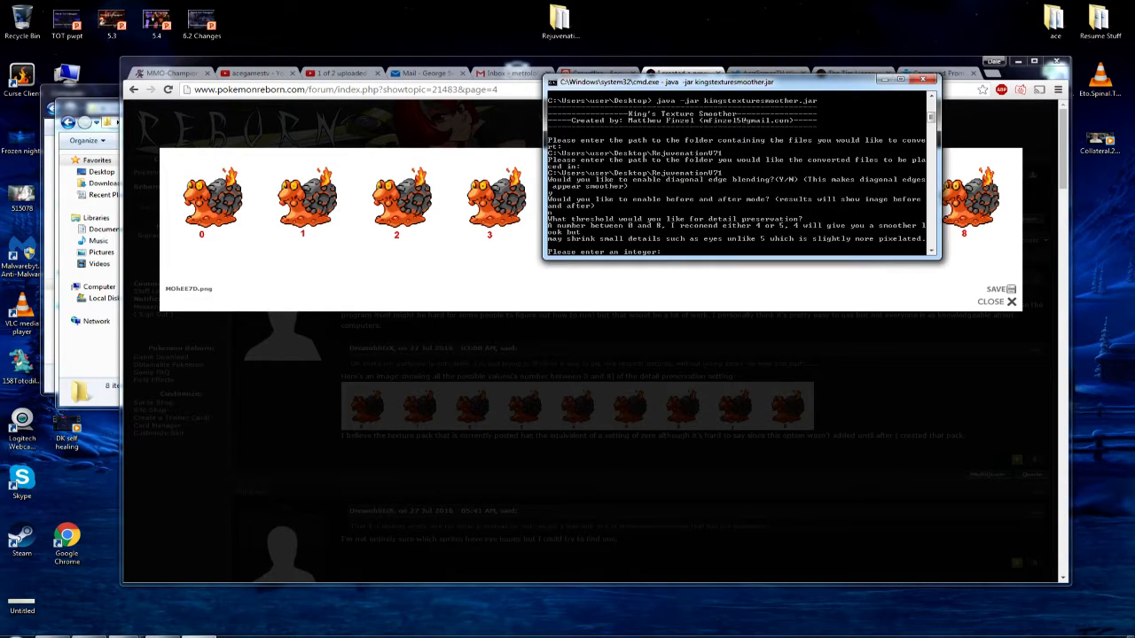
# - Enter a detail preservation threshold of 4 and start the sprite conversion
pyautogui.write('4')
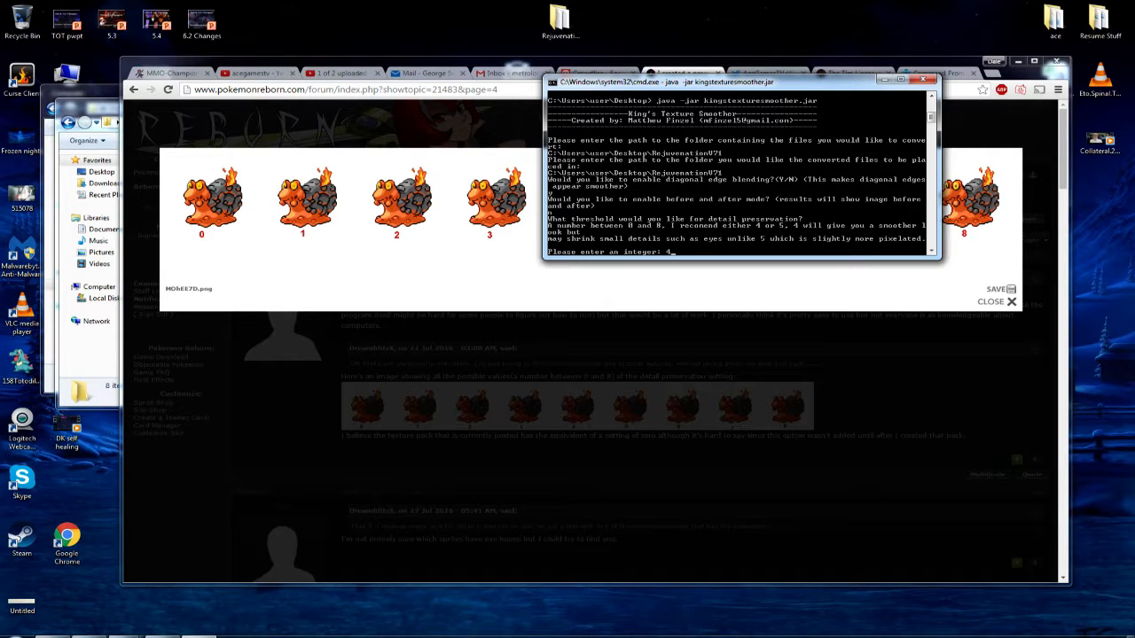
pyautogui.press('Return')
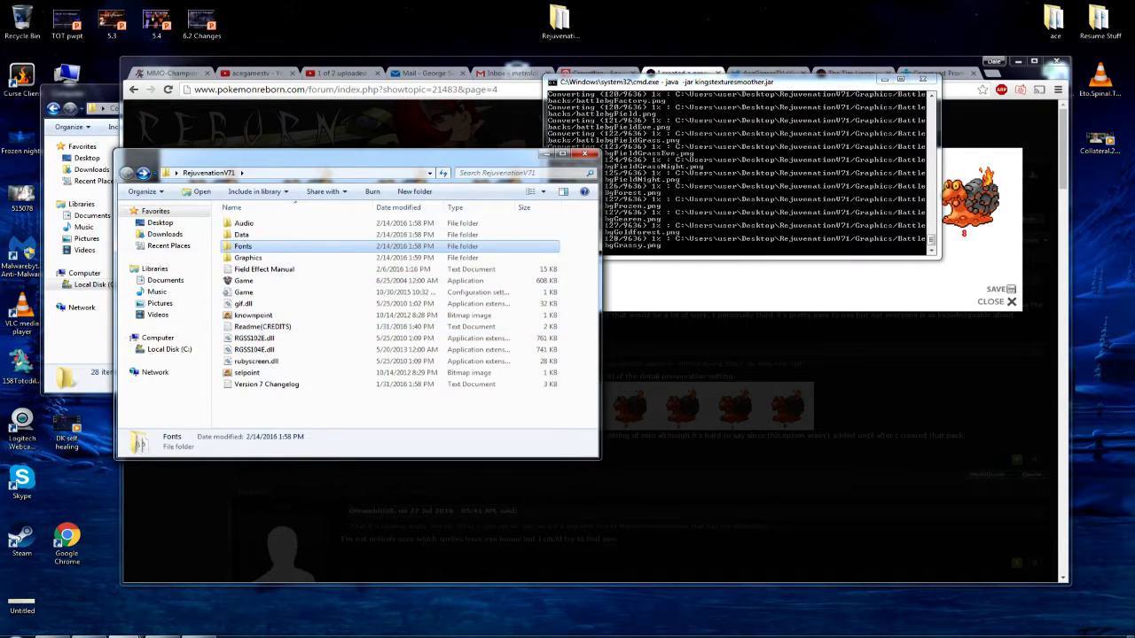
# - Browse the smoothed Battlers sprites in Photo Viewer, including a shiny variant
pyautogui.doubleClick(248, 258)
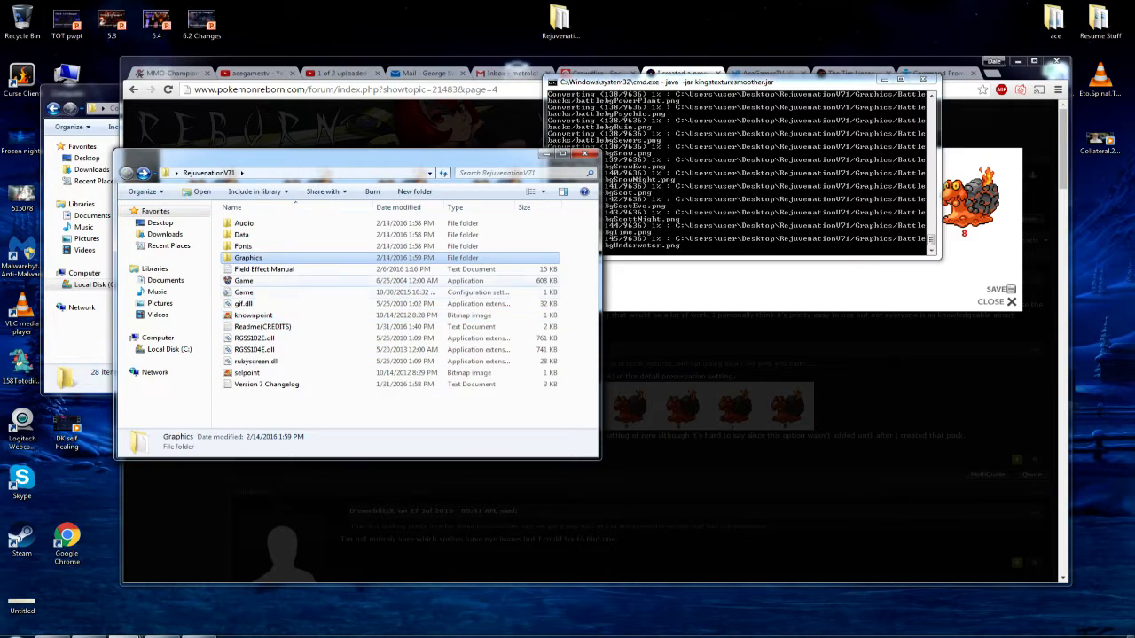
pyautogui.click(244, 224)
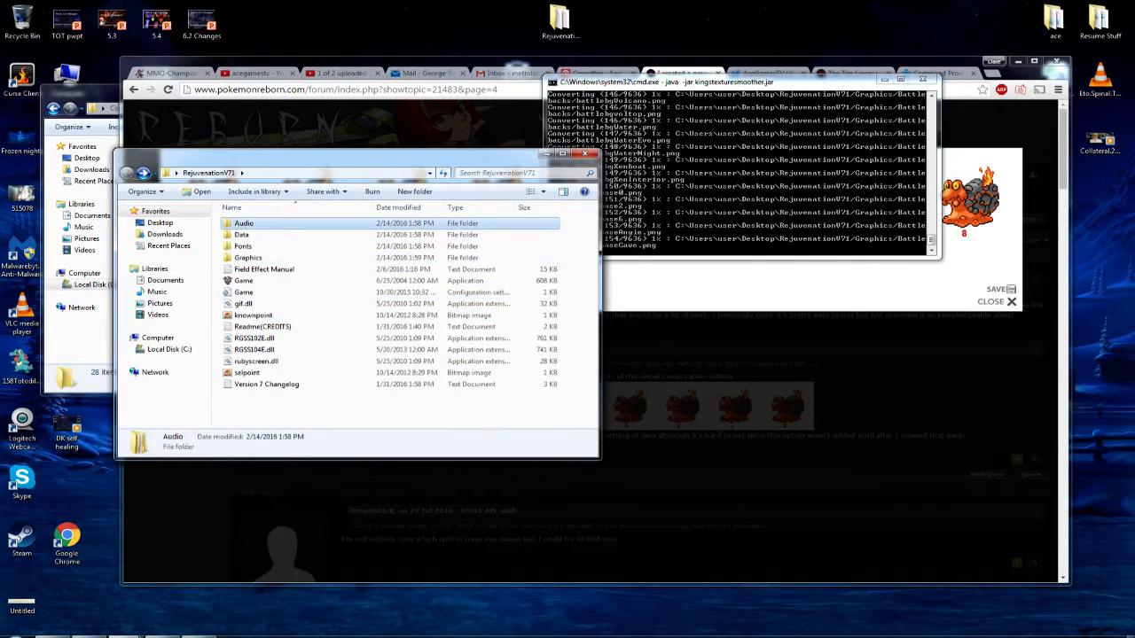
pyautogui.doubleClick(242, 234)
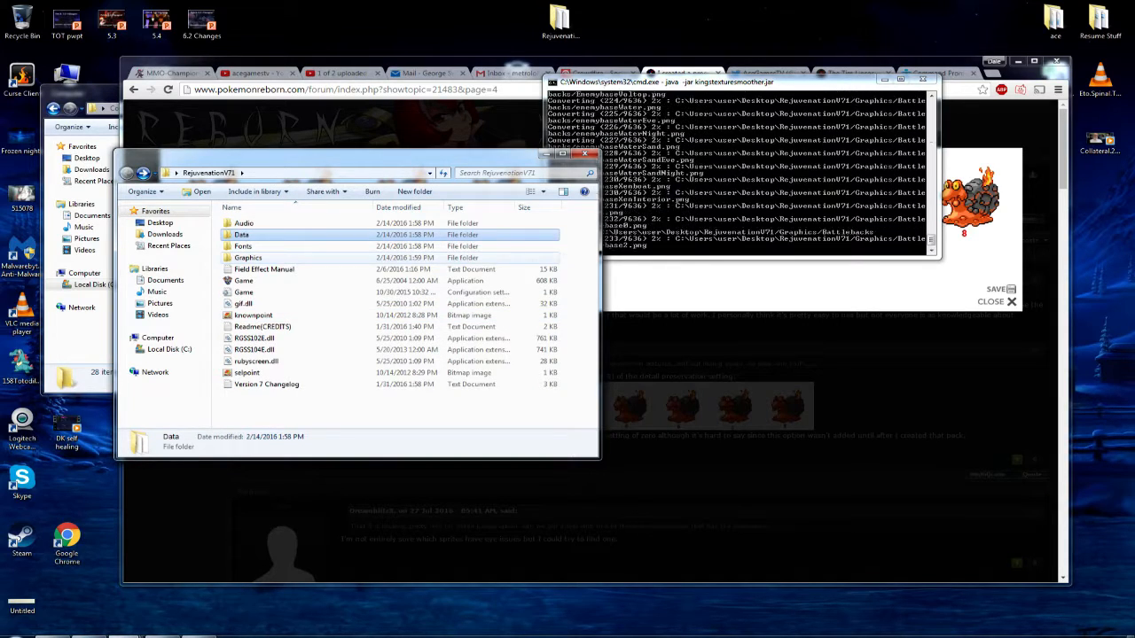
pyautogui.click(262, 269)
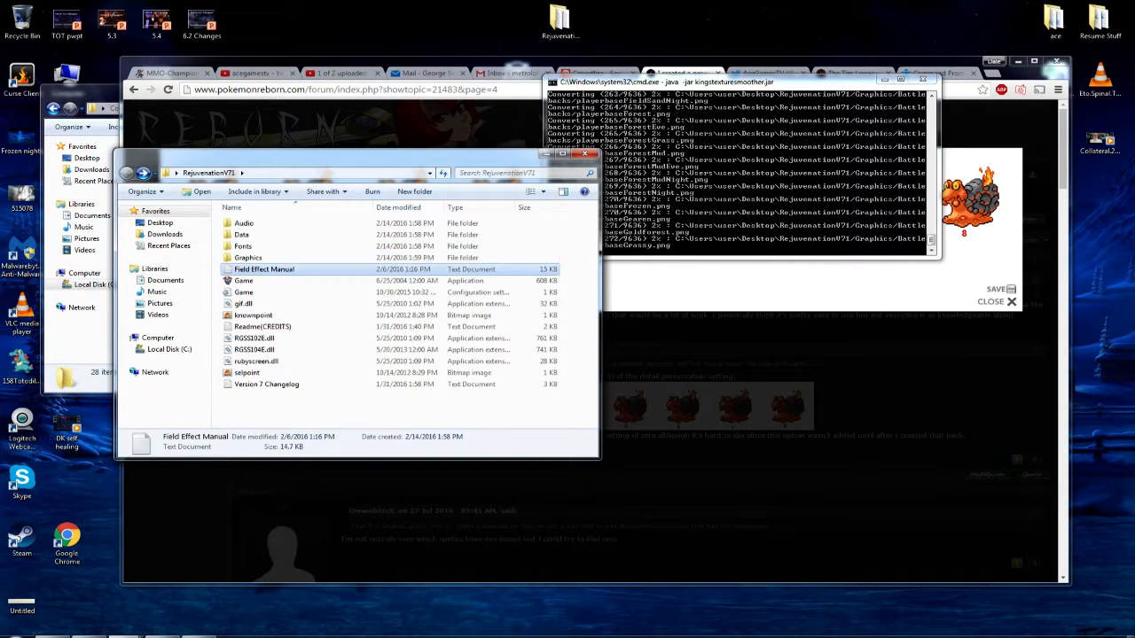
pyautogui.doubleClick(248, 257)
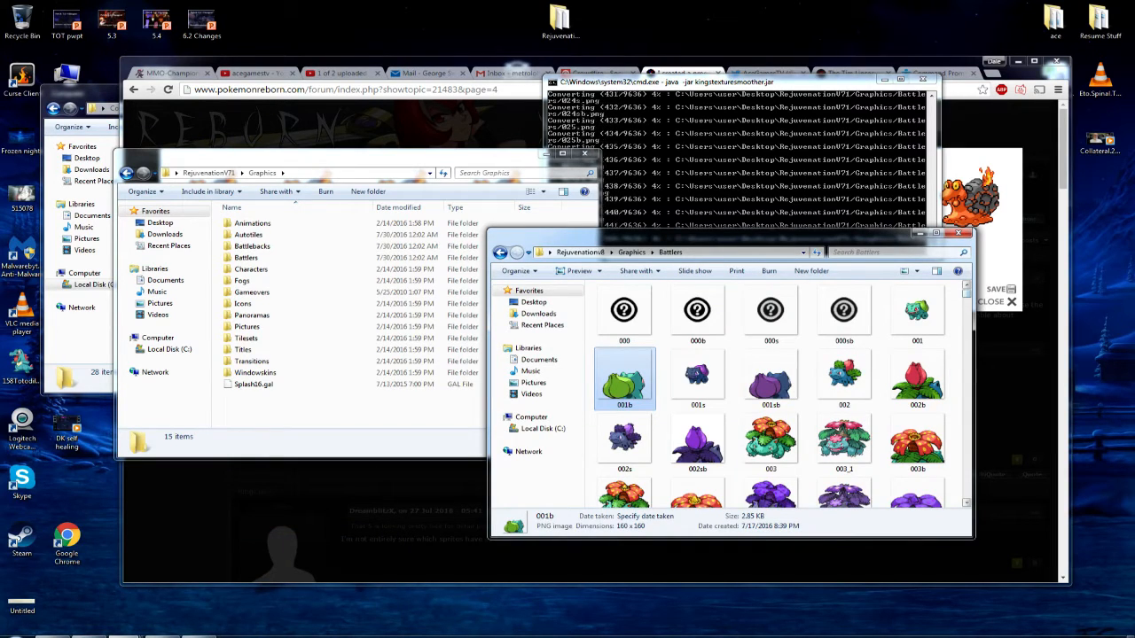
pyautogui.scroll(-3)
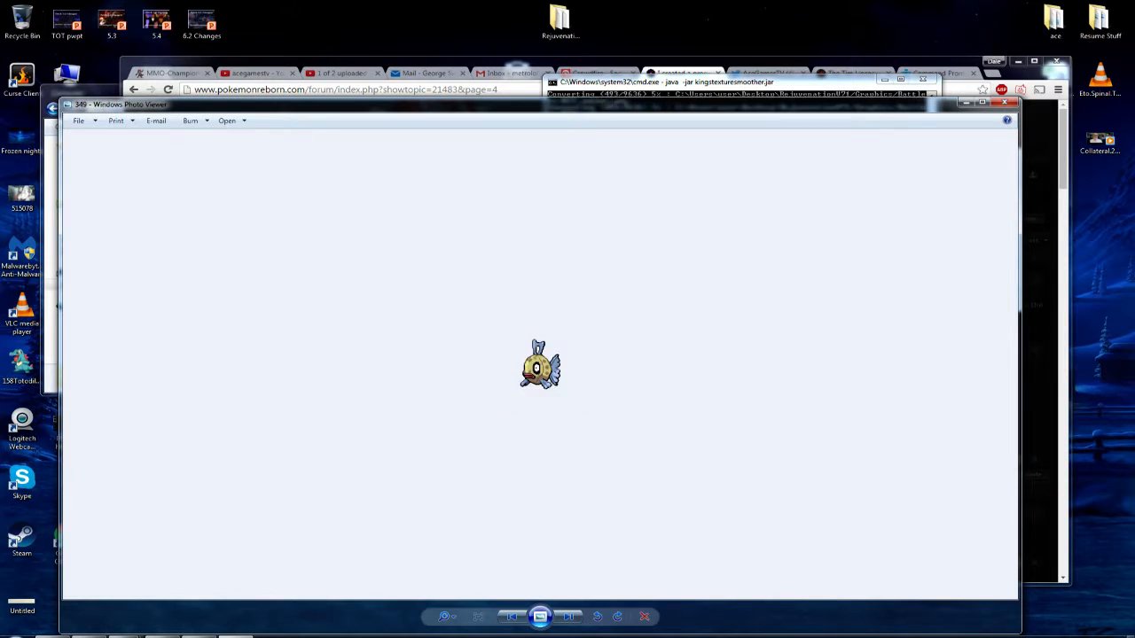
pyautogui.click(568, 617)
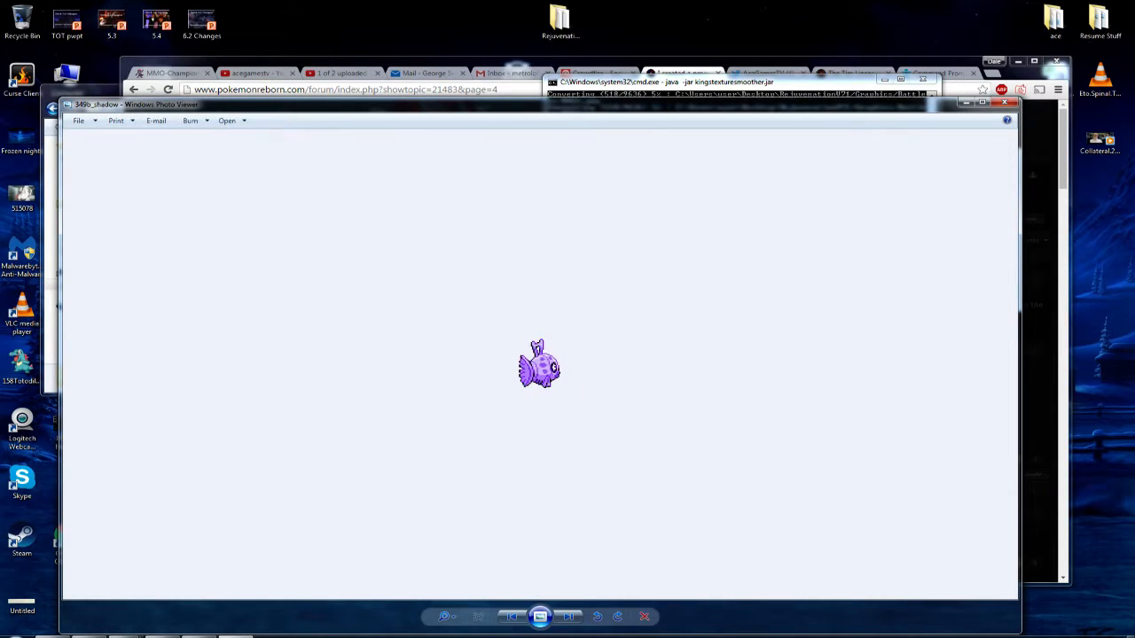
pyautogui.click(567, 617)
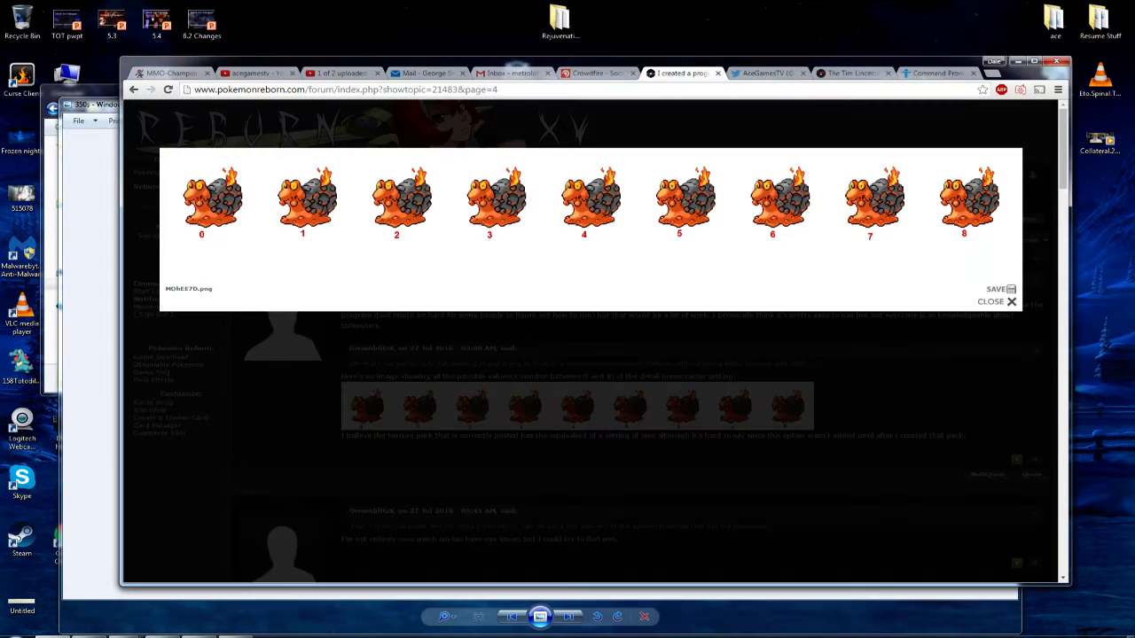
pyautogui.click(992, 302)
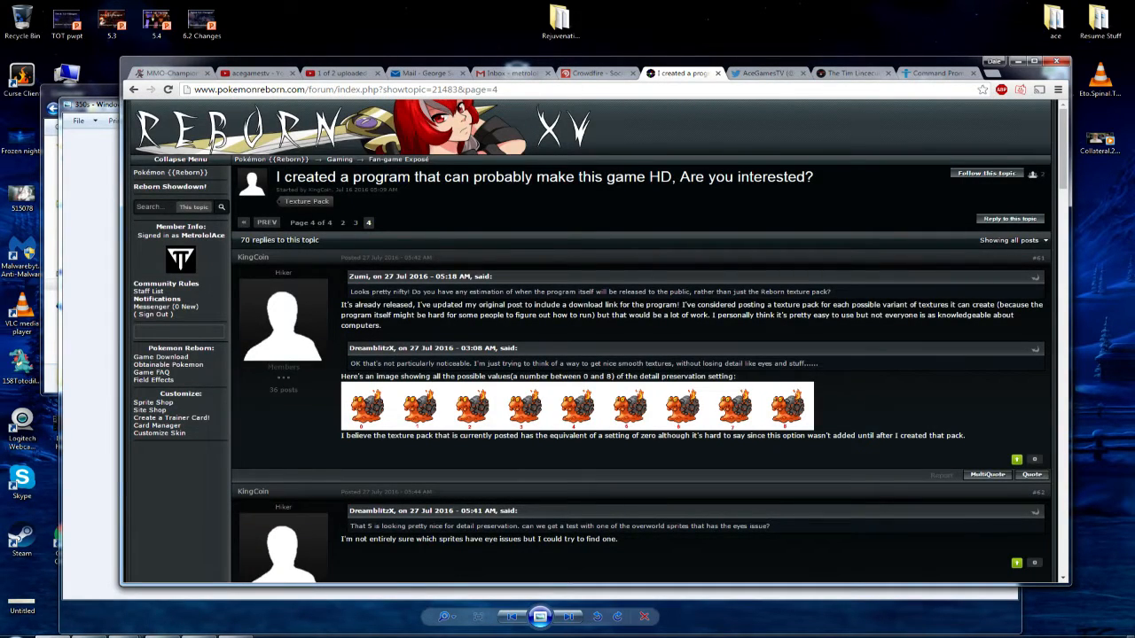
pyautogui.click(252, 257)
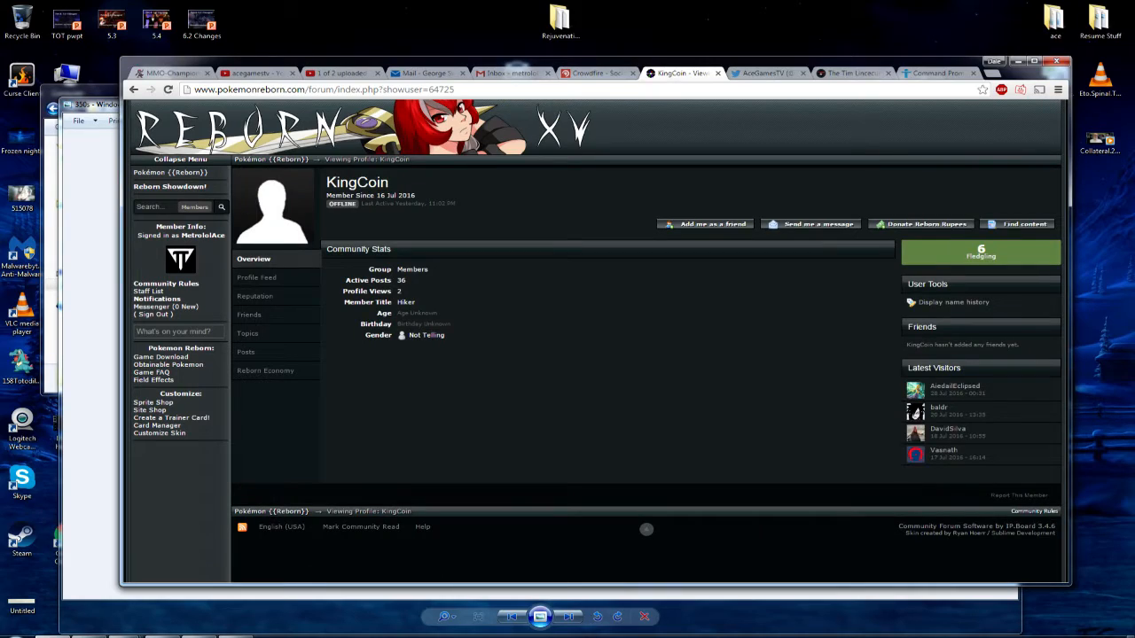